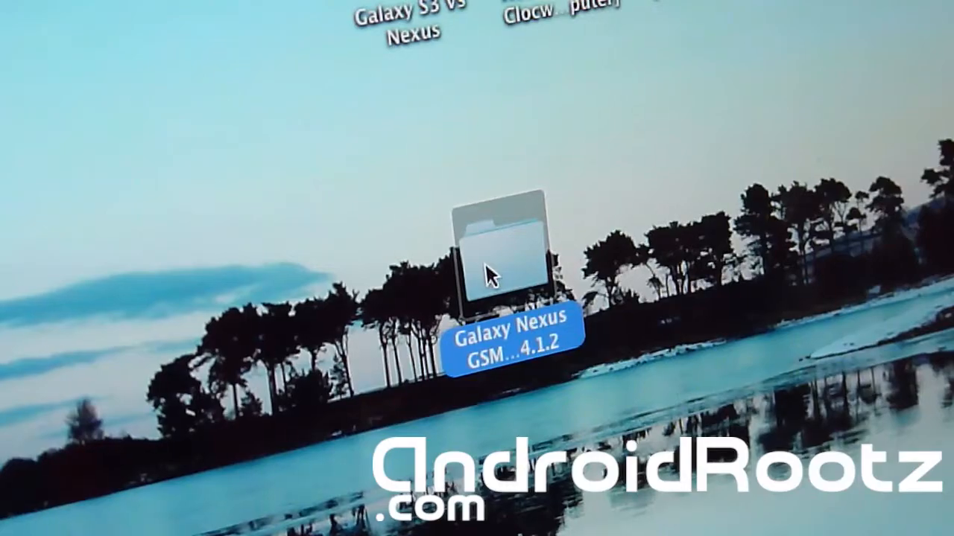
Show the Galaxy Nexus GSM Unroot/Stock 4.1.2 folder contents in Finder.
double_click(503, 261)
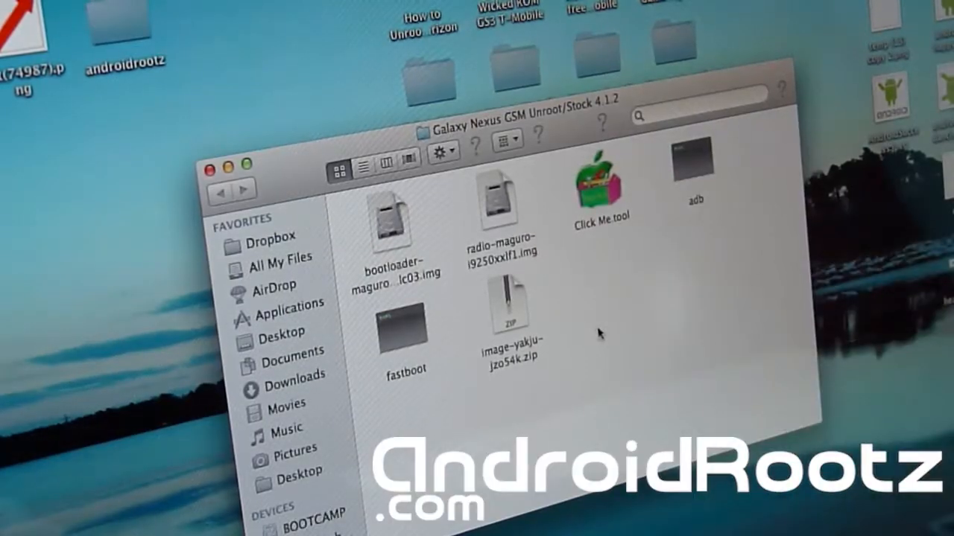
Run Click Me.tool so the unroot script flashes stock and reaches the relock prompt.
double_click(601, 182)
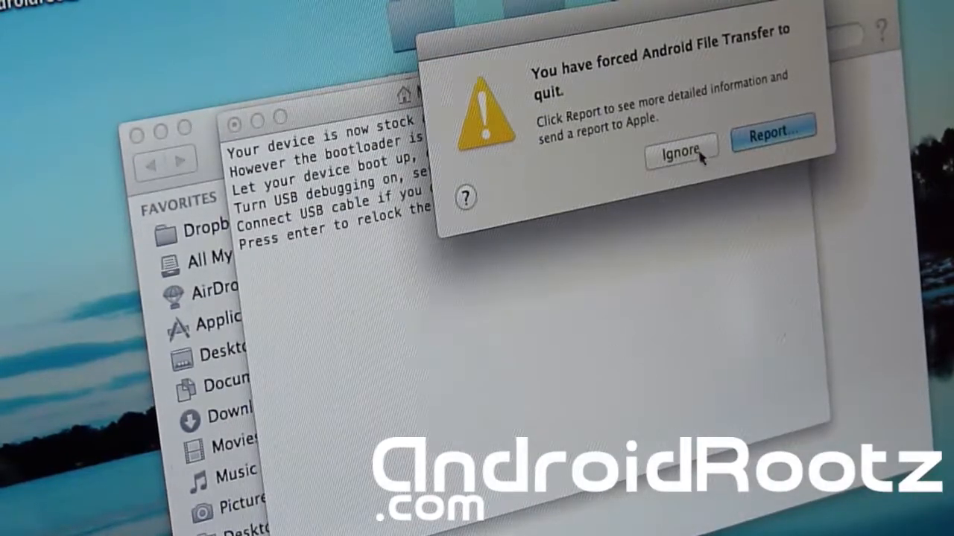
Dismiss the Android File Transfer quit notice and confirm relocking the bootloader.
left_click(684, 151)
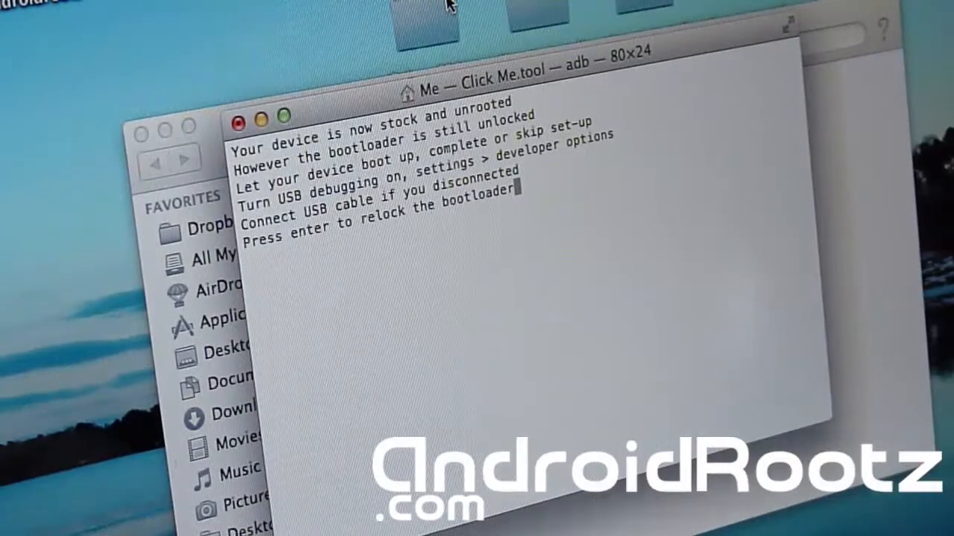
key("enter")
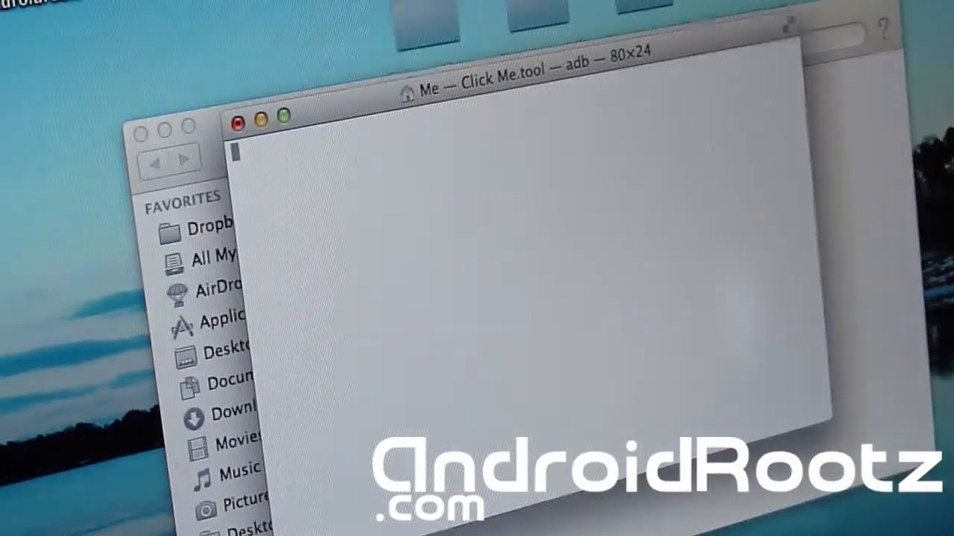